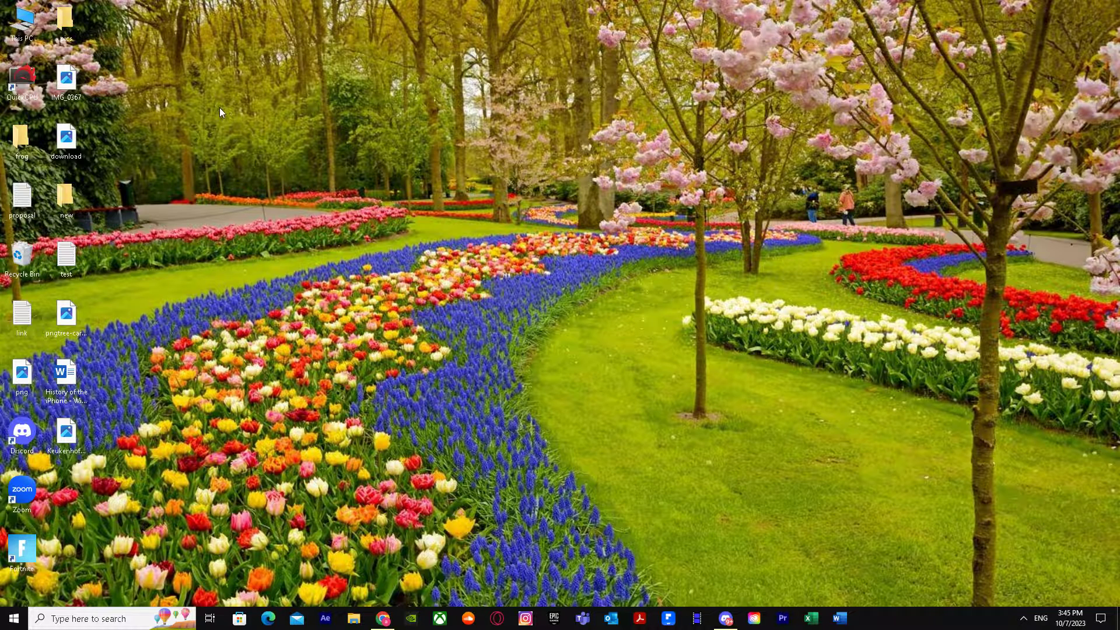
mouse_move(435, 434)
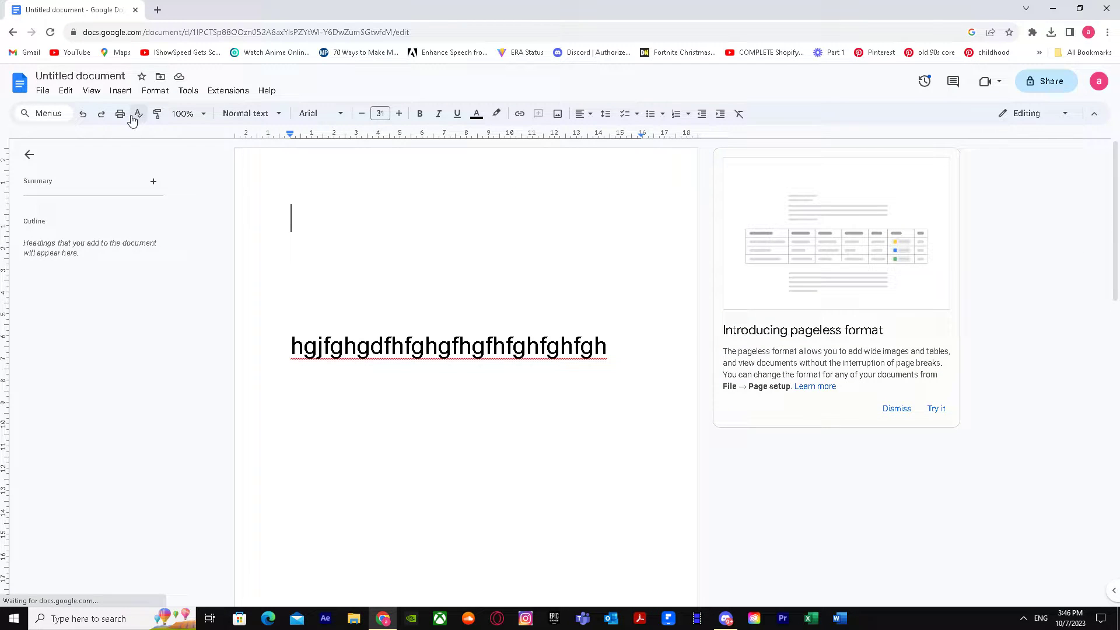
Insert a header via Insert > Headers and footers, type 'Header' and enlarge it to size 20.
left_click(120, 91)
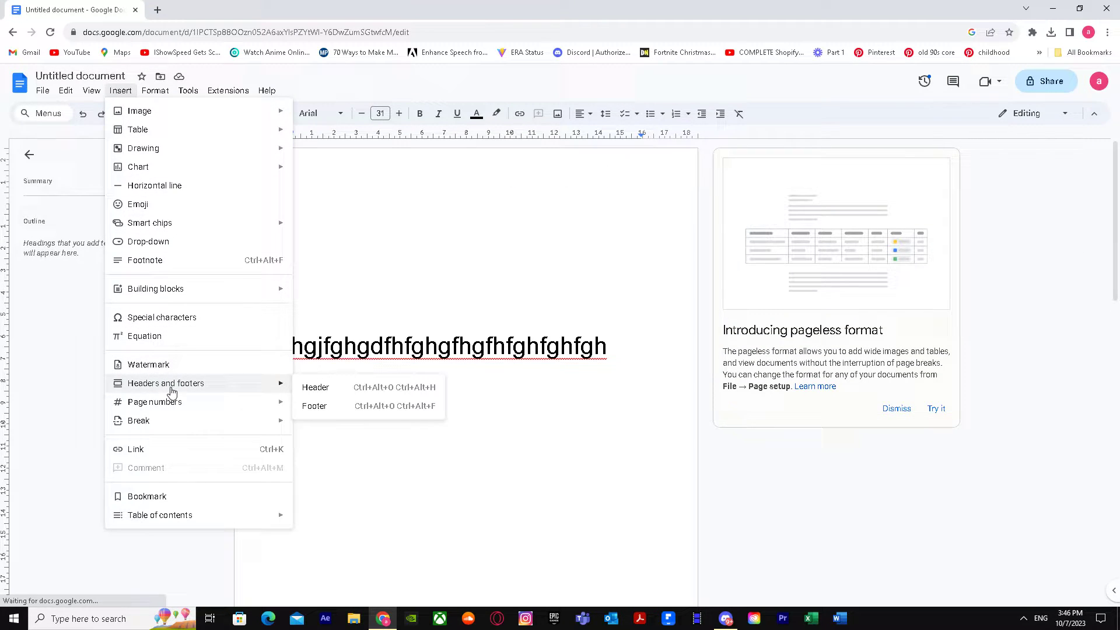
left_click(315, 387)
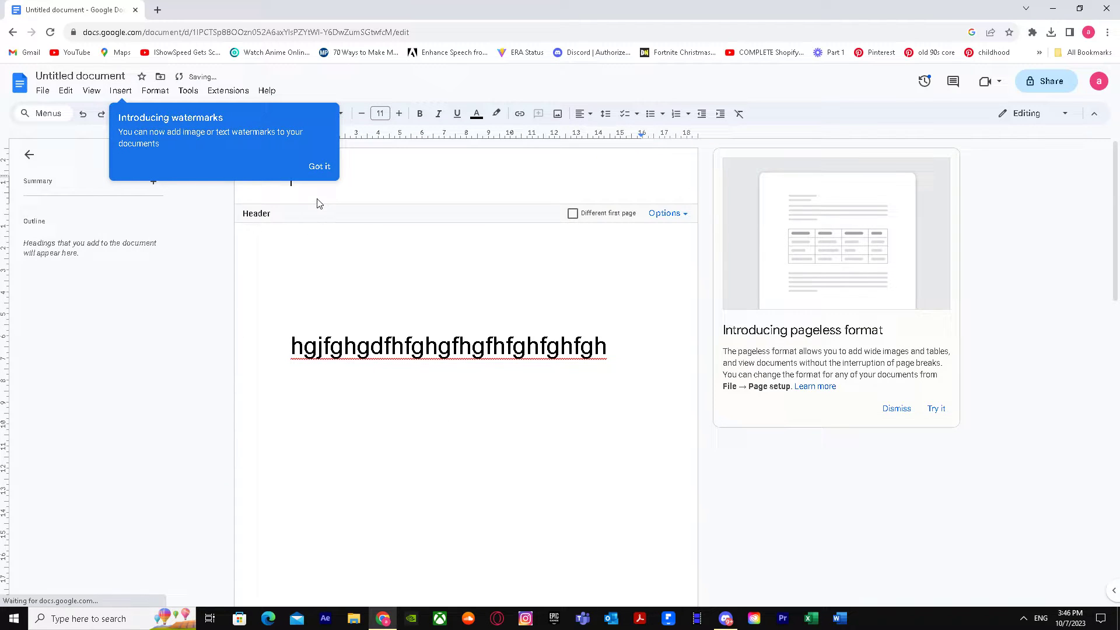
left_click(320, 167)
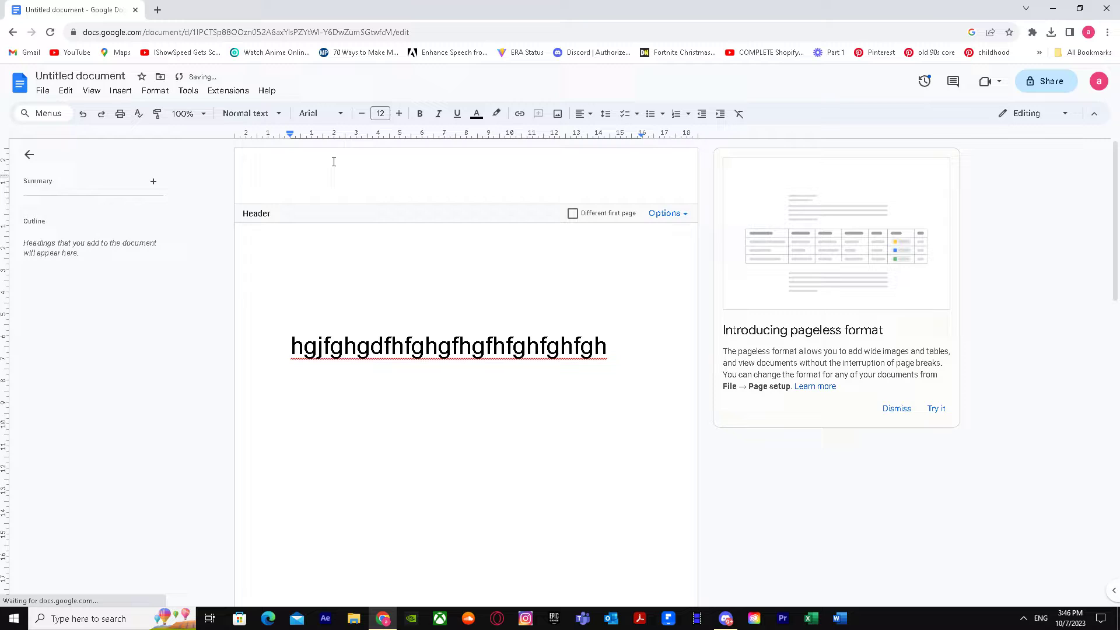
type("Header")
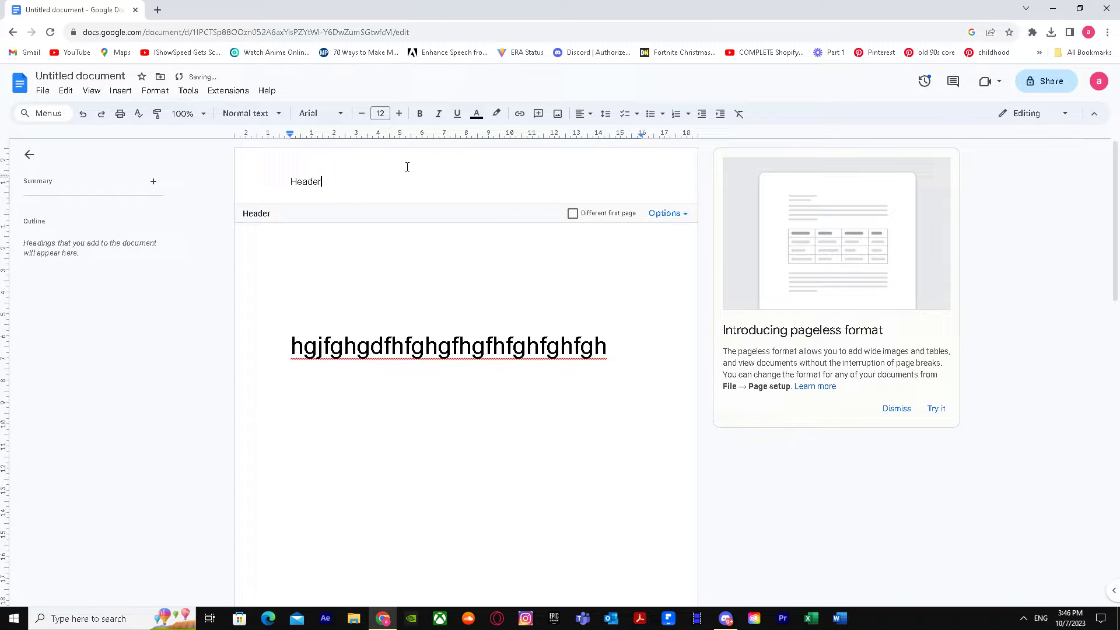
left_click(399, 113)
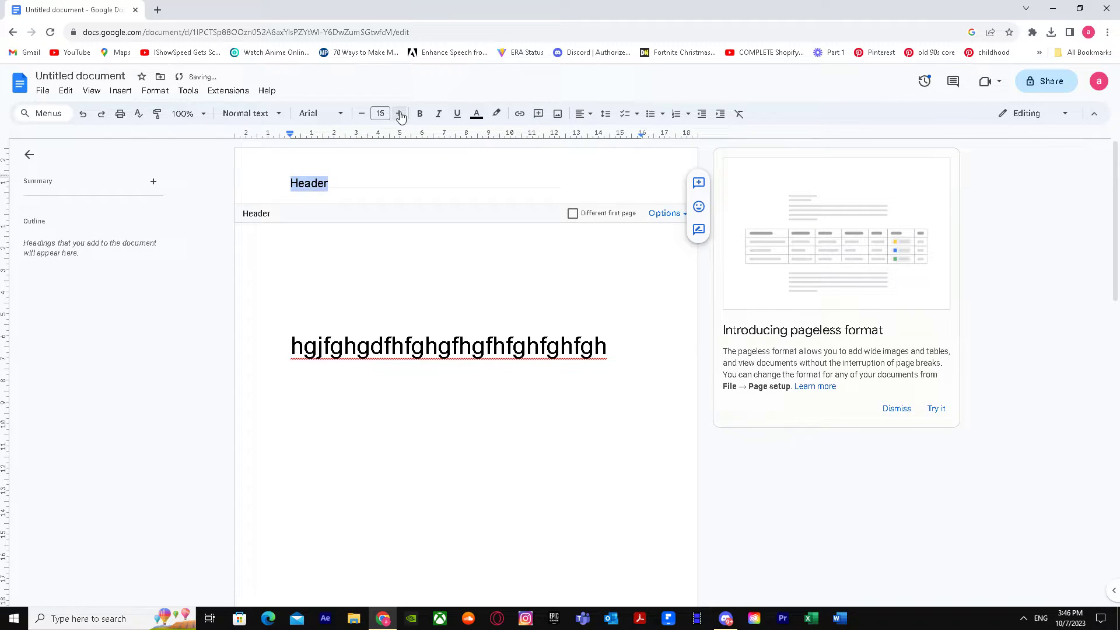
left_click(399, 114)
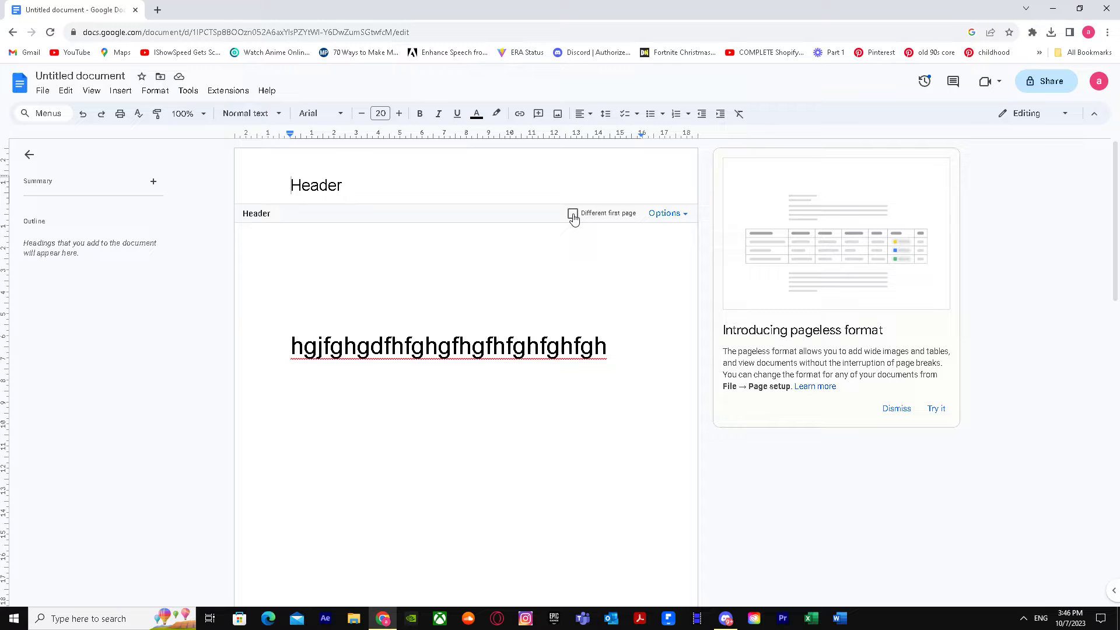
Enable Different first page, then select 'Header' on page two to cut it.
left_click(572, 212)
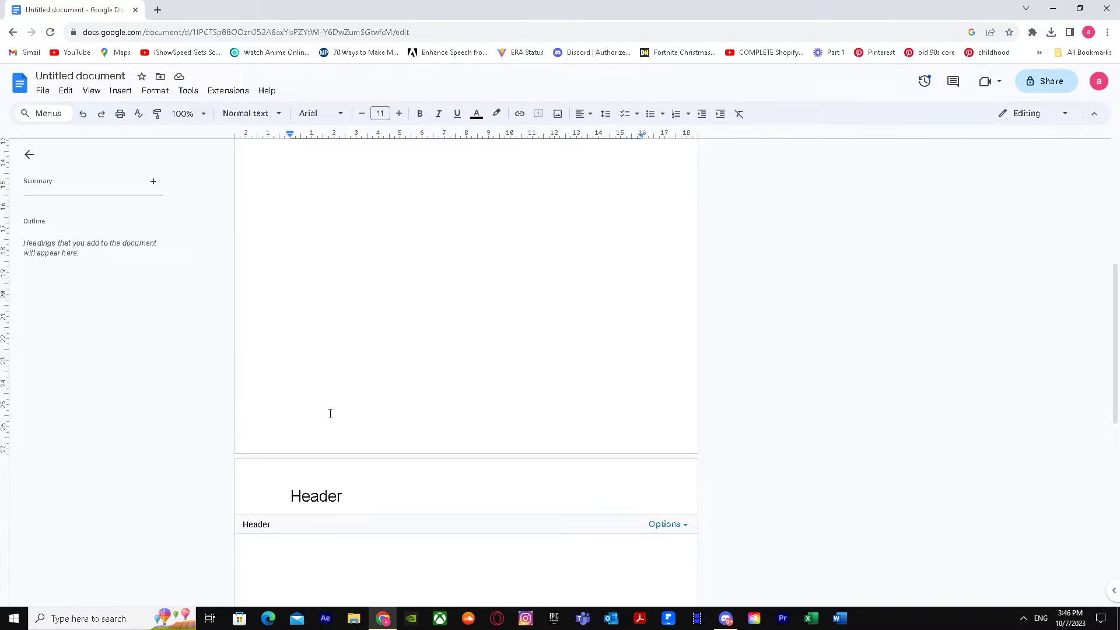
double_click(316, 497)
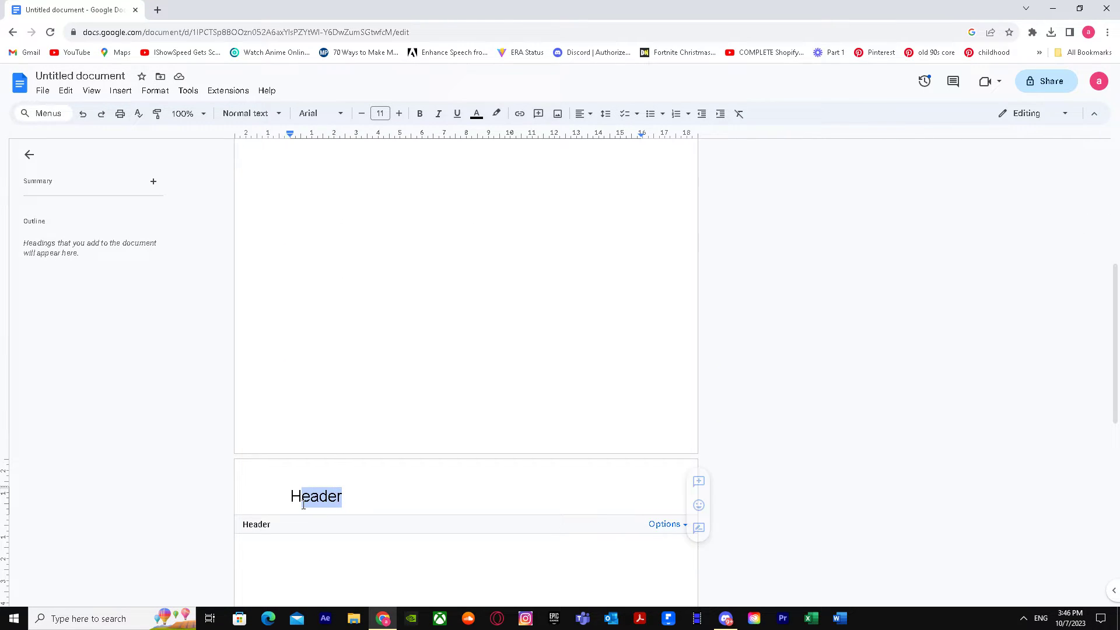
right_click(316, 497)
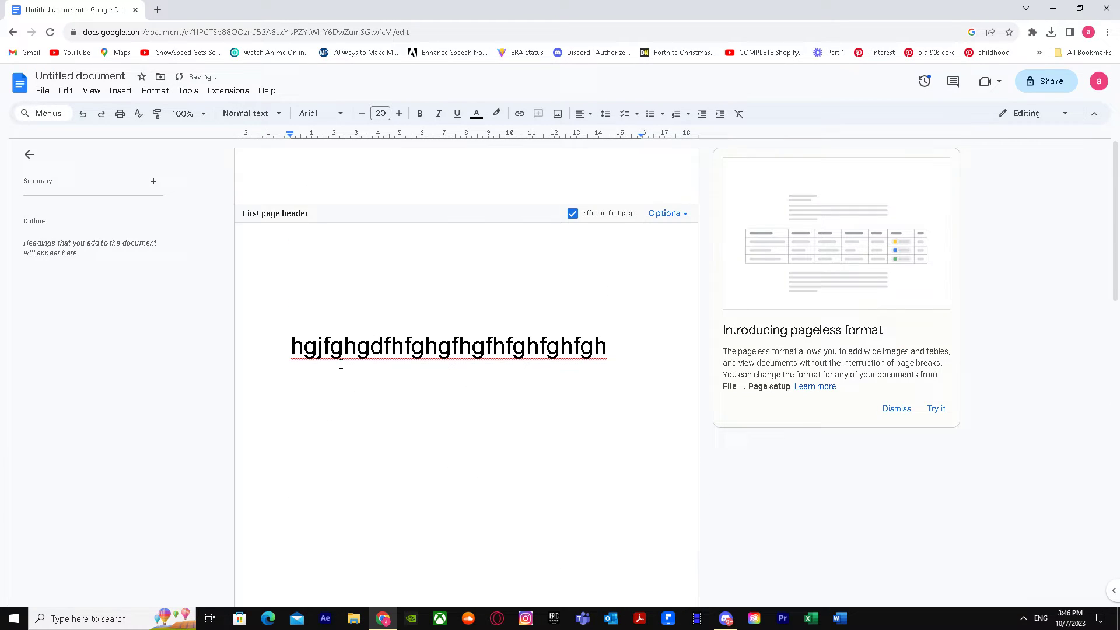
Type 'Header' into the first-page header and confirm page two's header stays empty.
scroll("down", 3)
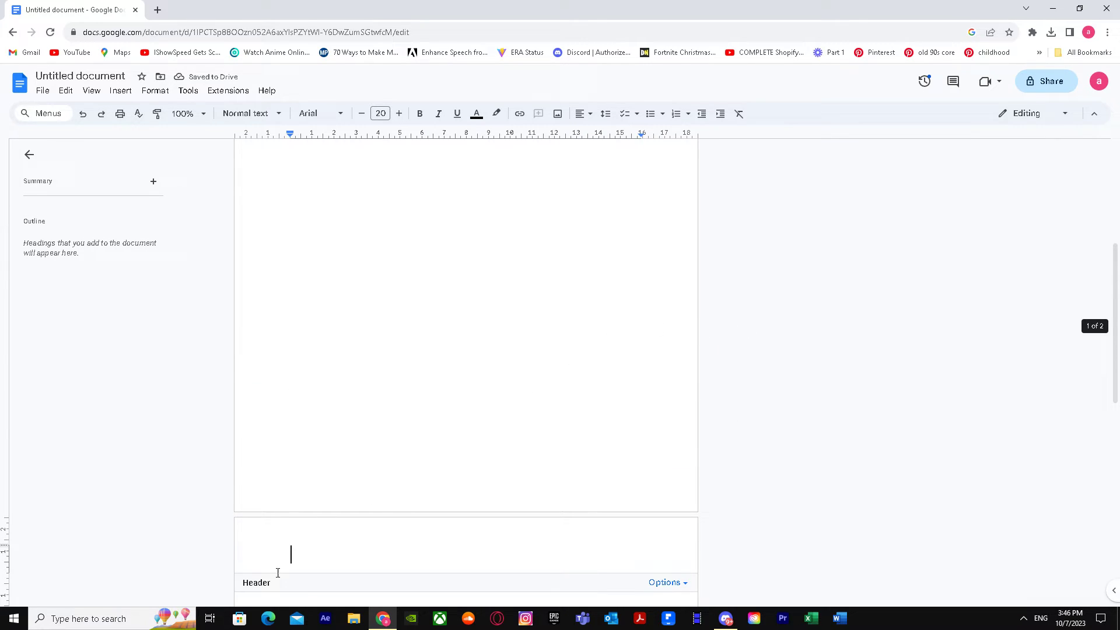
type("Header")
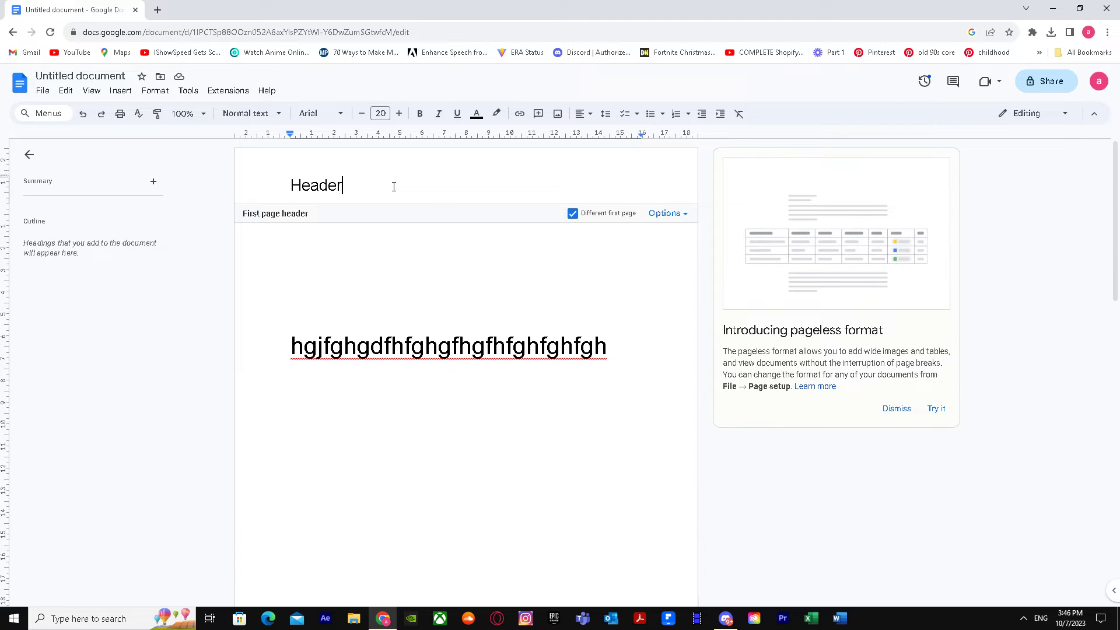
scroll("down", 3)
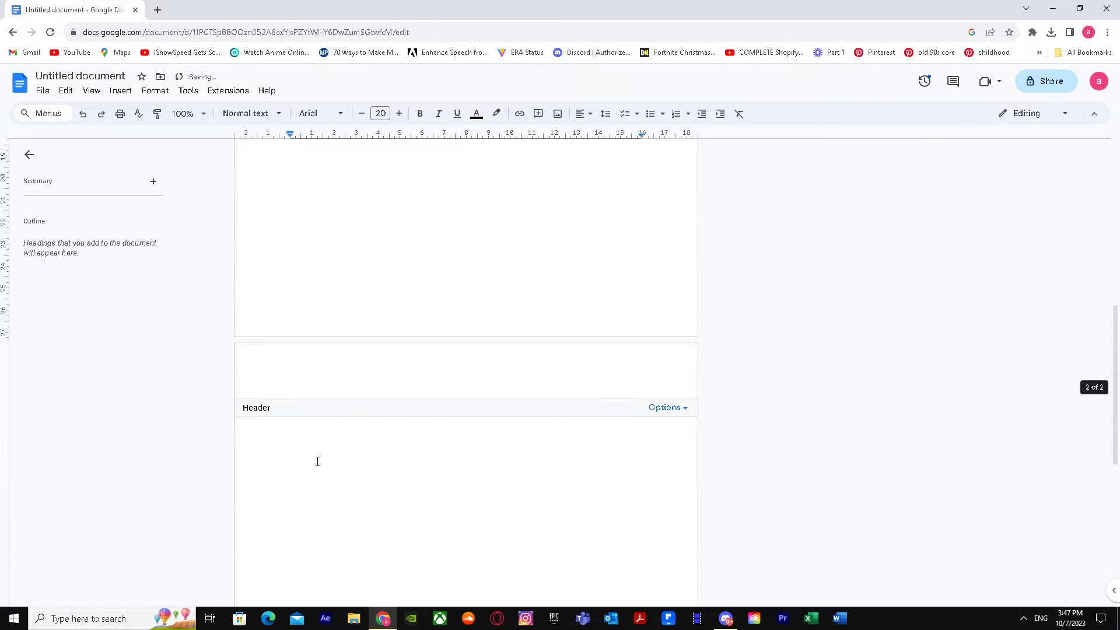